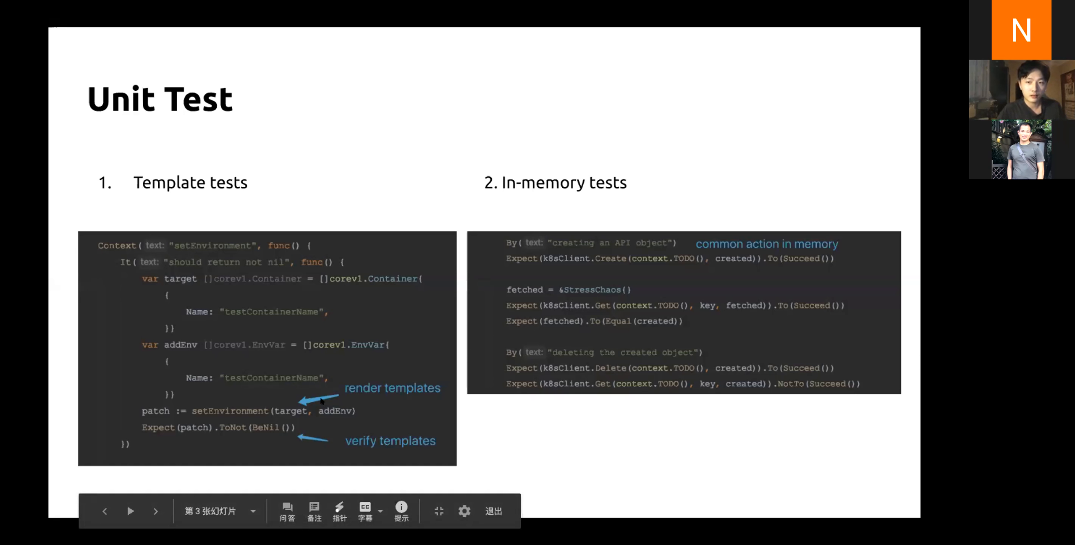
pyautogui.click(131, 522)
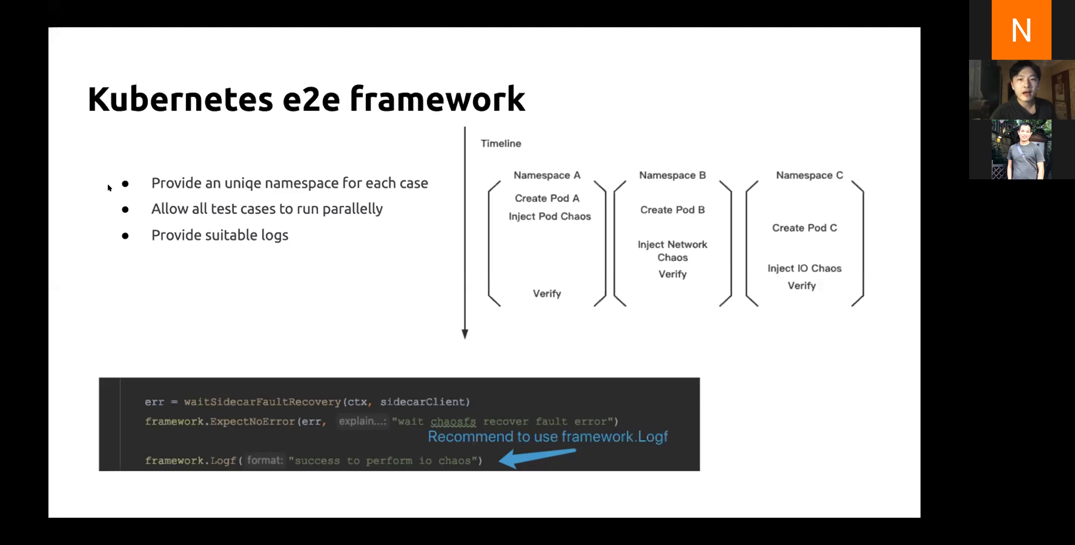
pyautogui.moveTo(141, 249)
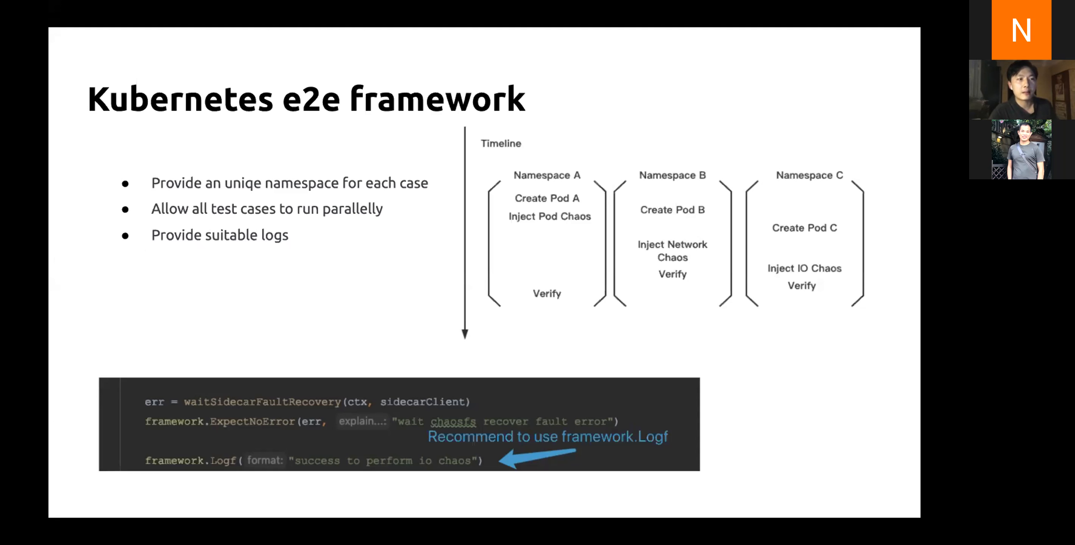
pyautogui.moveTo(148, 250)
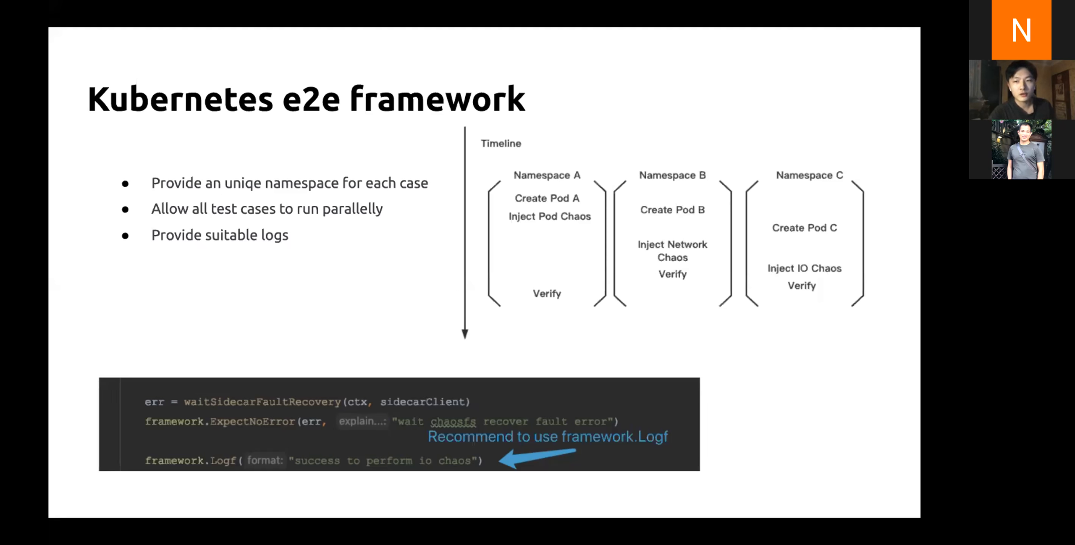
pyautogui.moveTo(148, 259)
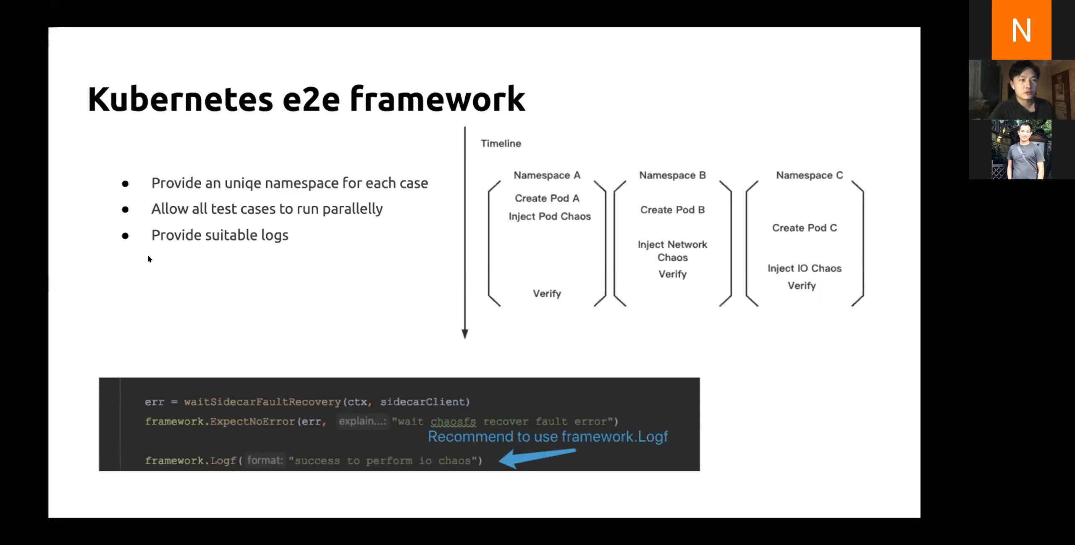
pyautogui.moveTo(141, 266)
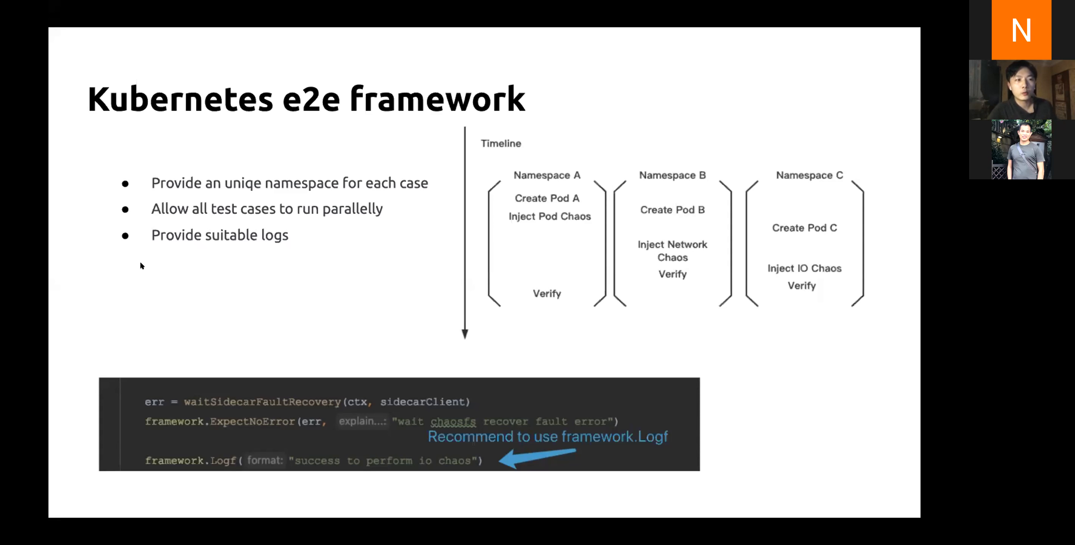
pyautogui.moveTo(208, 306)
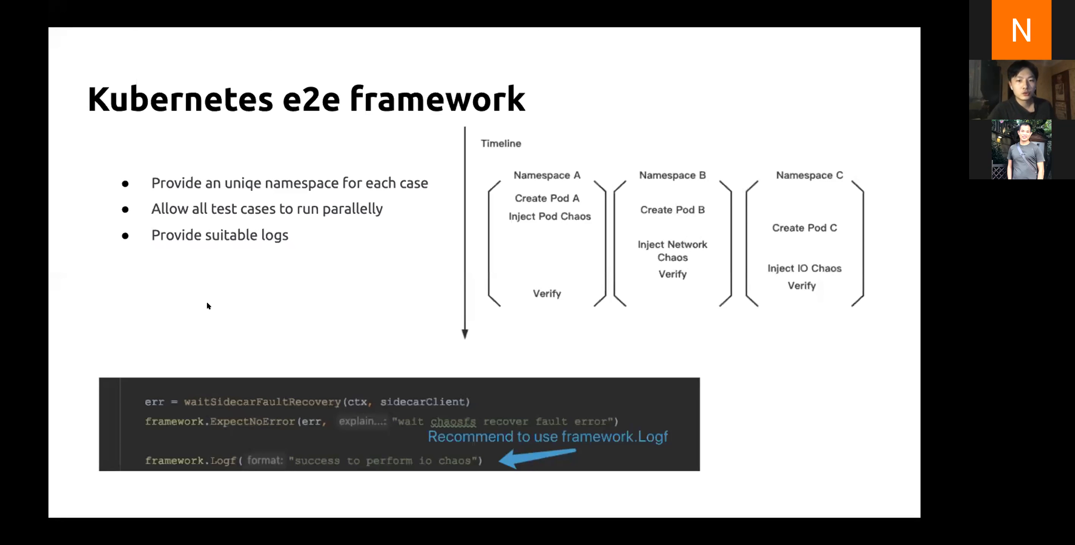